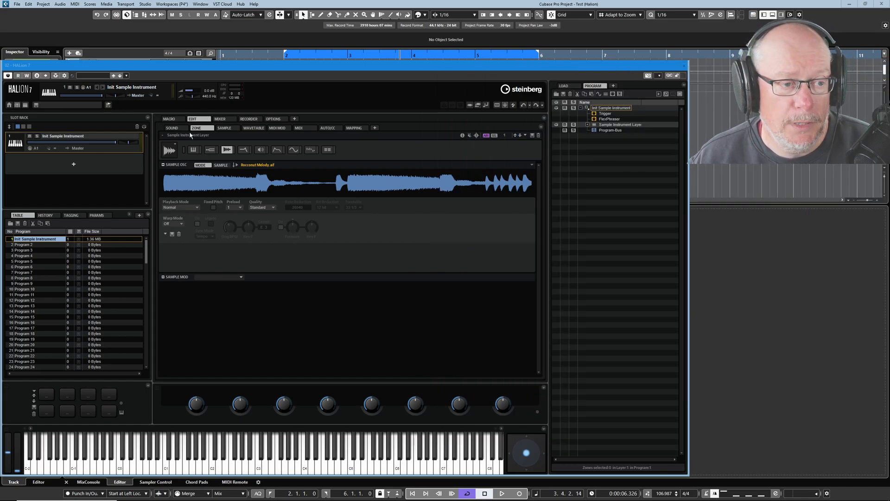
- Show the Sample editor with the layer's full melody waveform
click(226, 127)
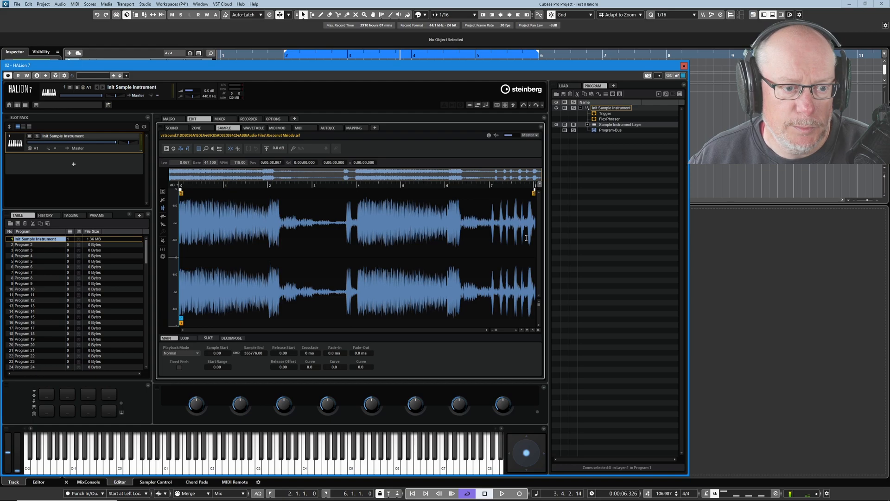
mouse_move(414, 219)
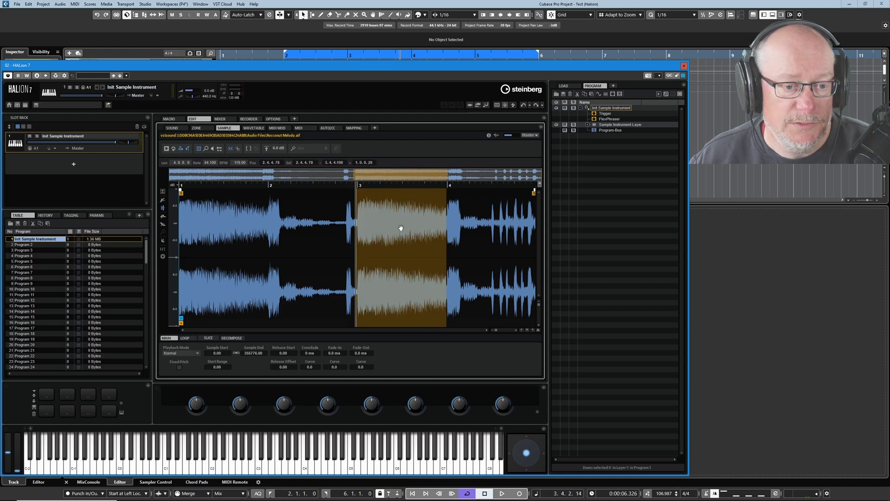
mouse_move(428, 240)
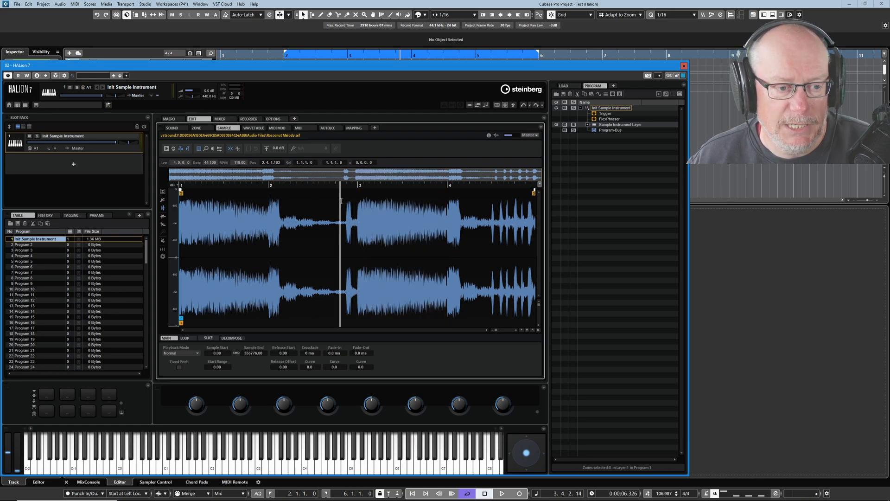
mouse_move(352, 217)
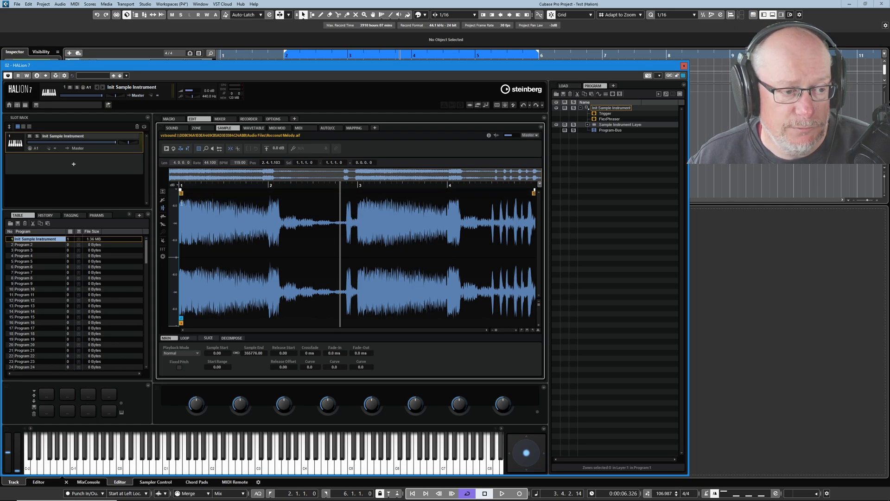
mouse_move(180, 192)
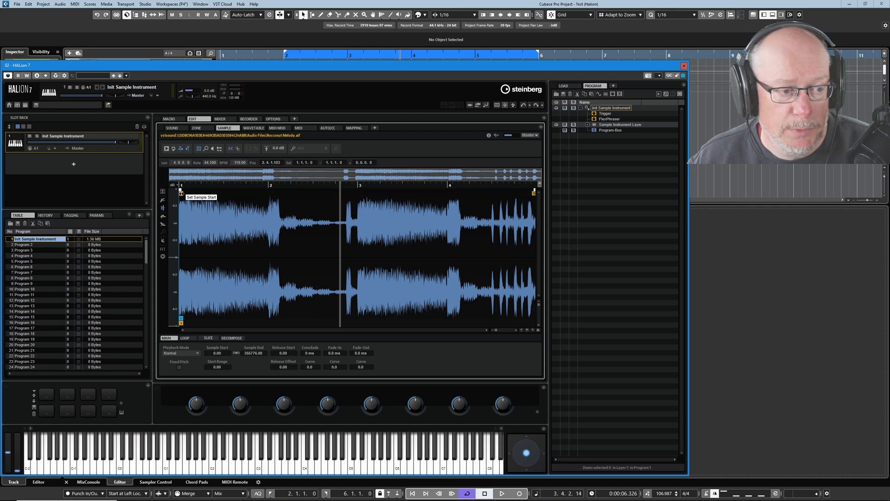
- Set the sample start to bar 3 and the sample end to bar 4
drag(180, 193, 354, 193)
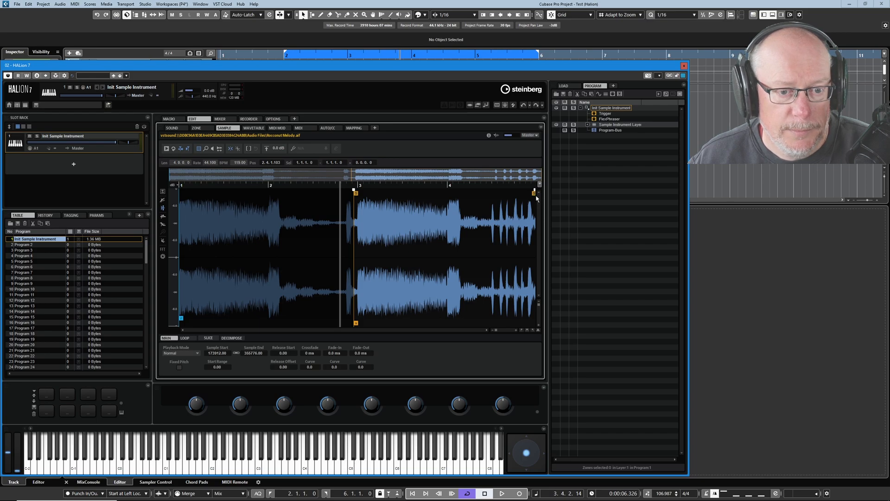
drag(535, 193, 447, 193)
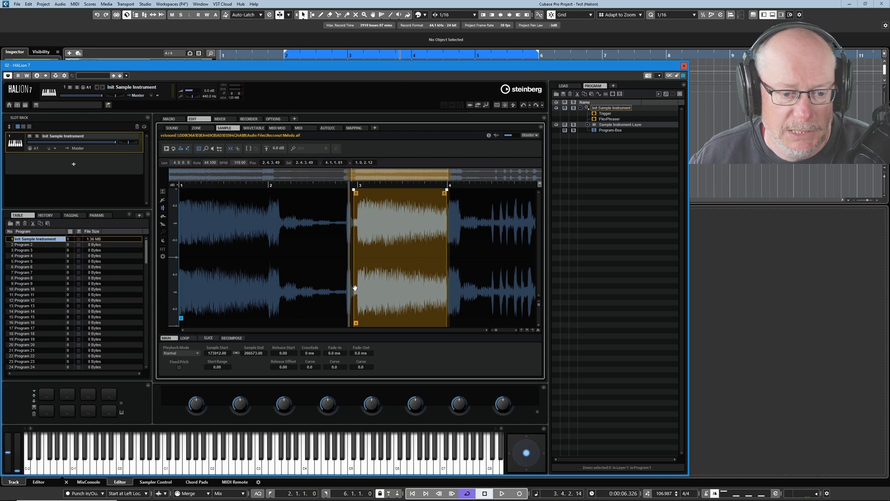
mouse_move(527, 330)
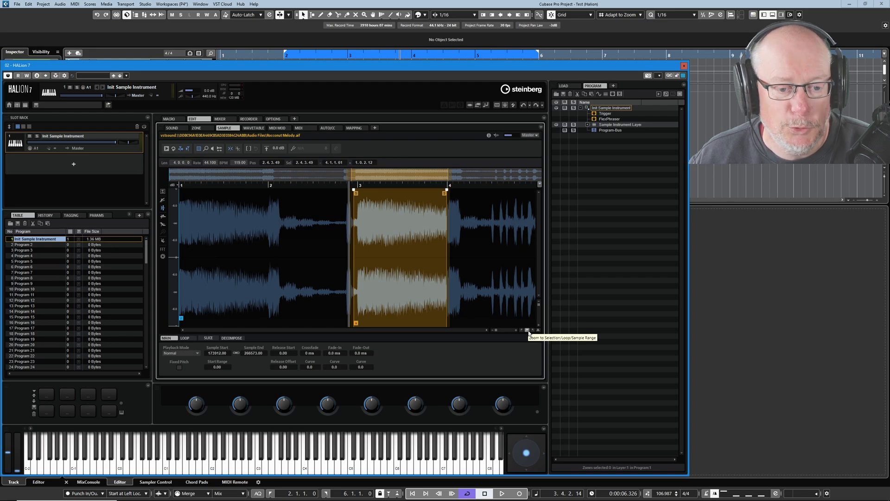
click(533, 330)
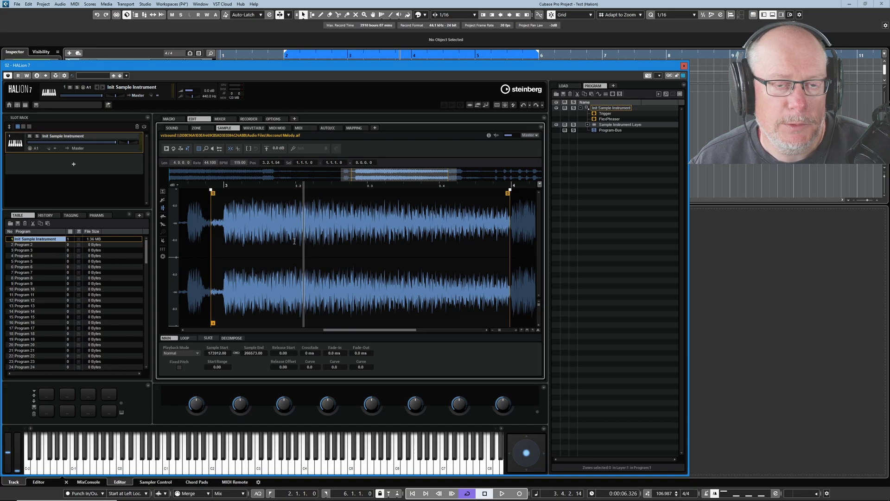
mouse_move(354, 198)
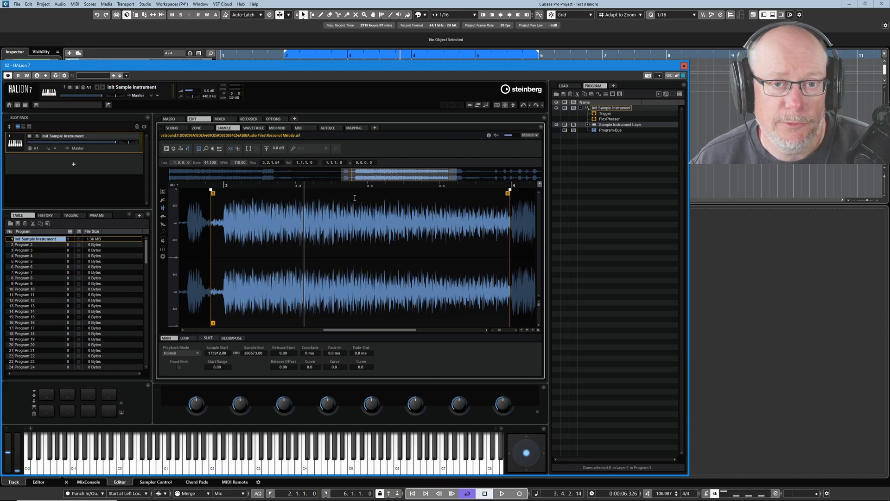
mouse_move(537, 342)
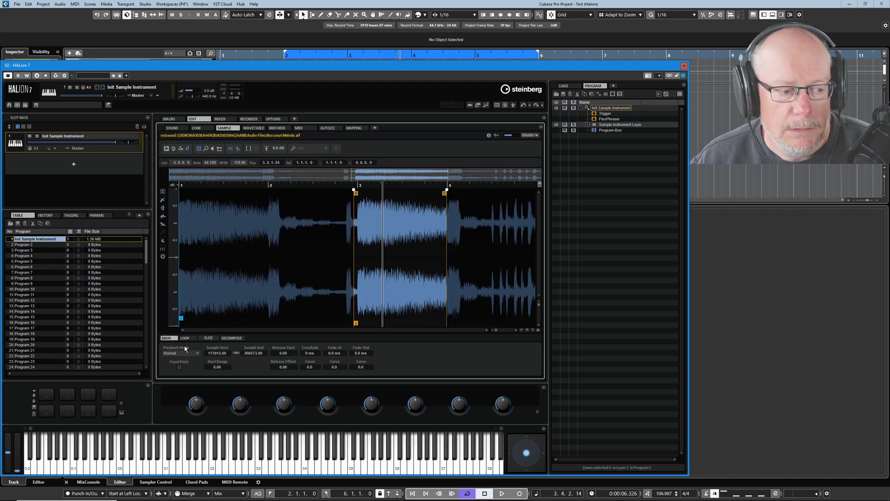
- Set the sample's sustain loop mode to Continuous in the loop settings
click(185, 337)
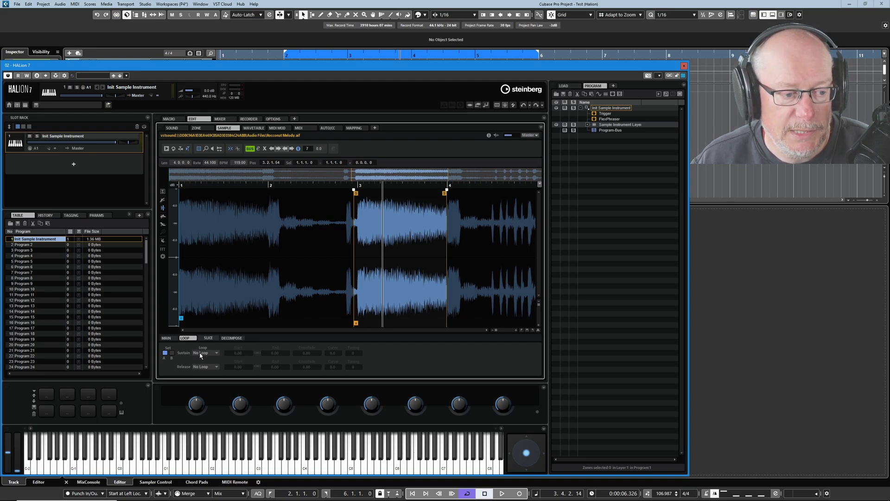
click(206, 353)
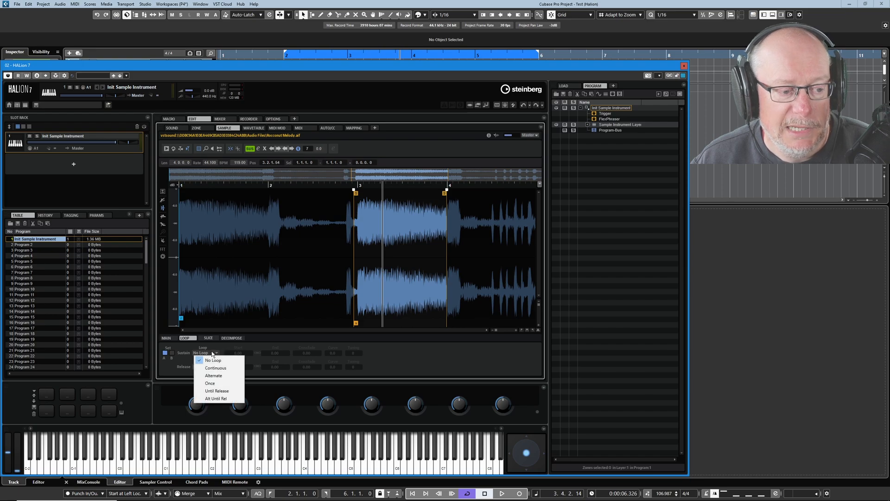
mouse_move(217, 368)
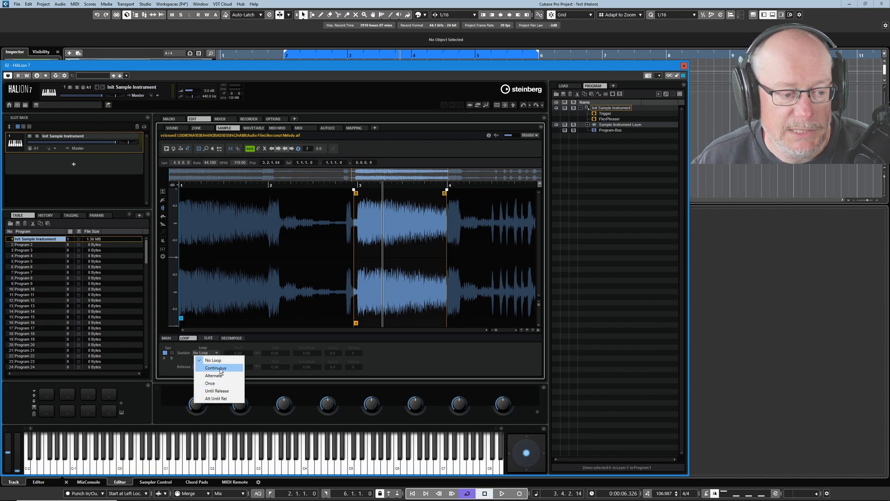
click(215, 368)
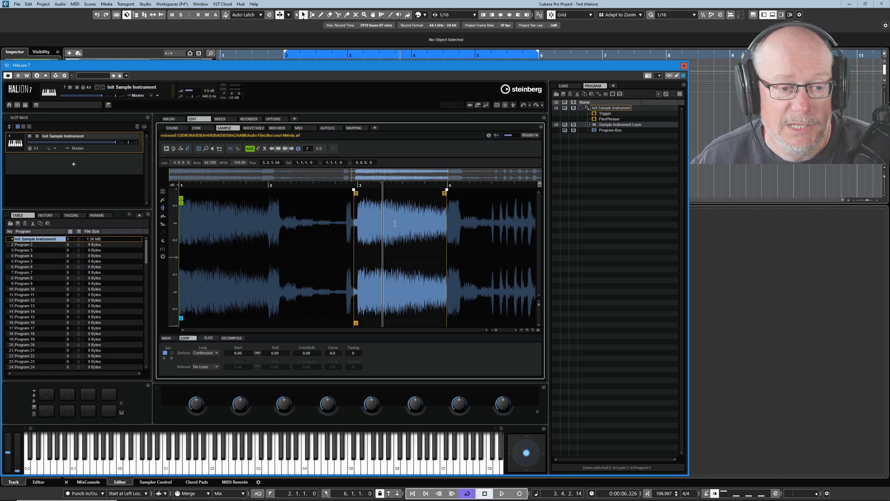
- Set the sustain loop to the sample start and end via the waveform's Loop commands
right_click(394, 223)
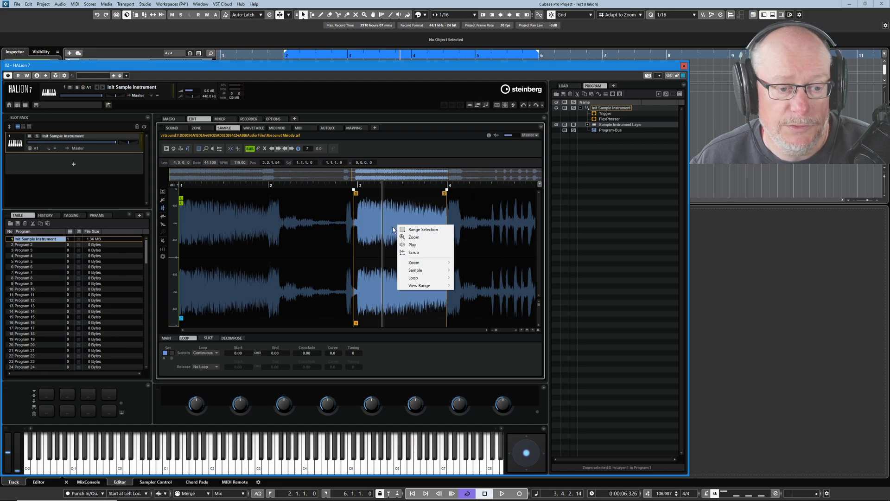
mouse_move(413, 278)
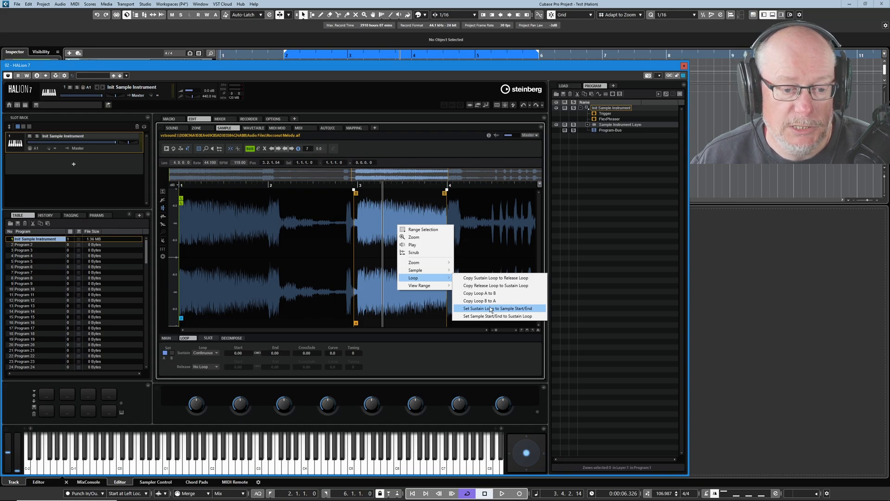
click(493, 308)
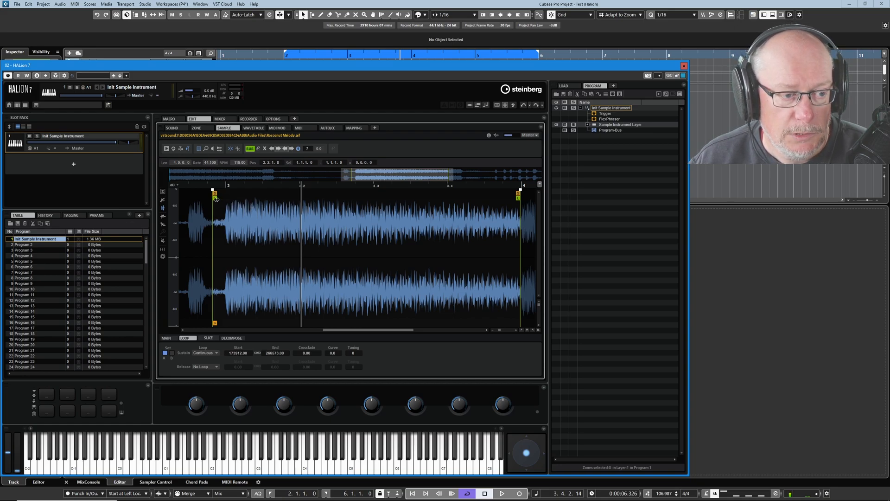
- Move the sustain loop start slightly right, just past the note's attack
drag(215, 195, 232, 199)
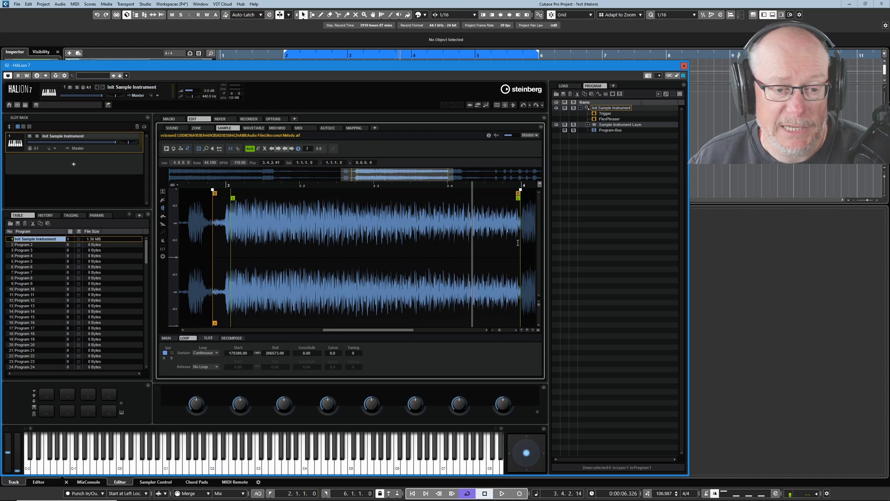
mouse_move(325, 237)
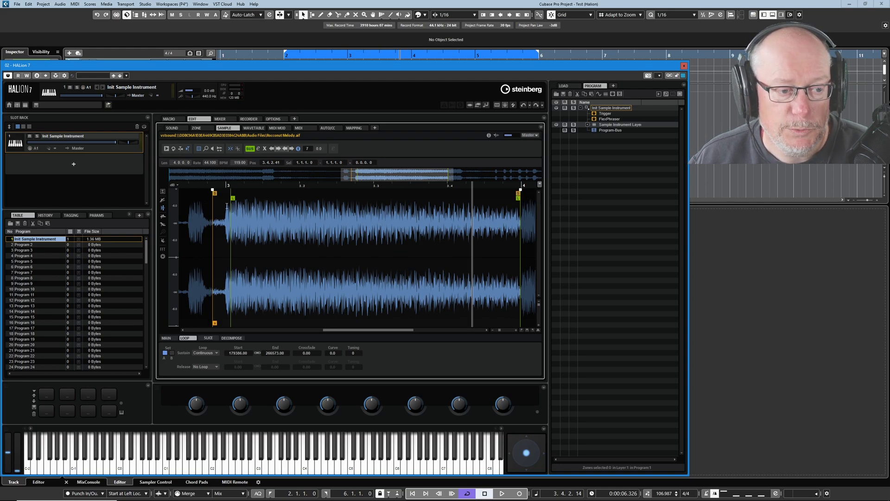
- Pull the sustain loop start and end inward to a short section of the sustained middle
drag(227, 199, 314, 201)
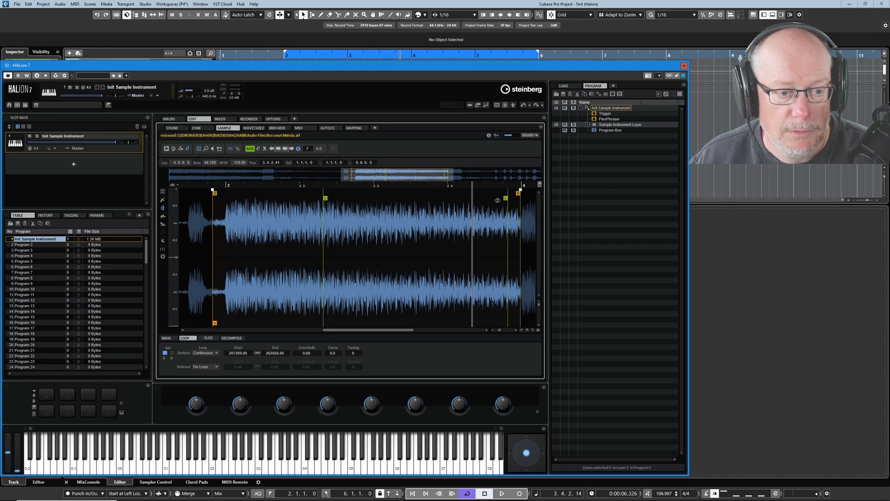
drag(504, 197, 398, 197)
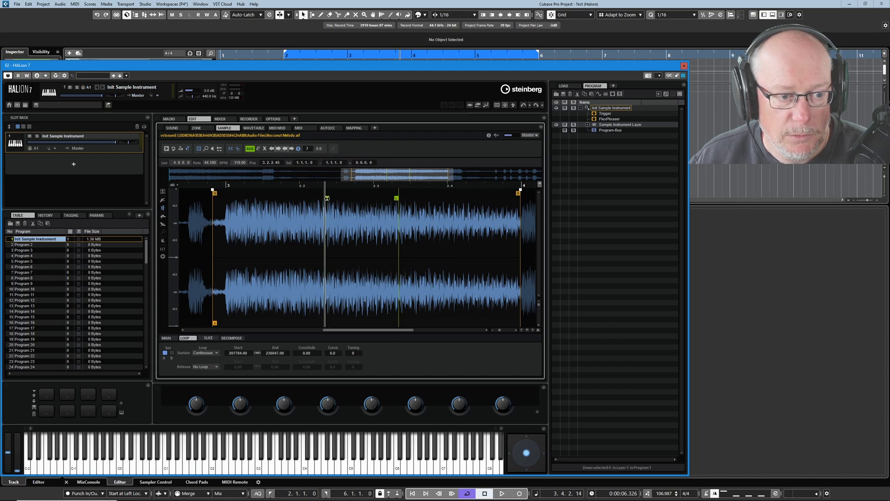
mouse_move(327, 198)
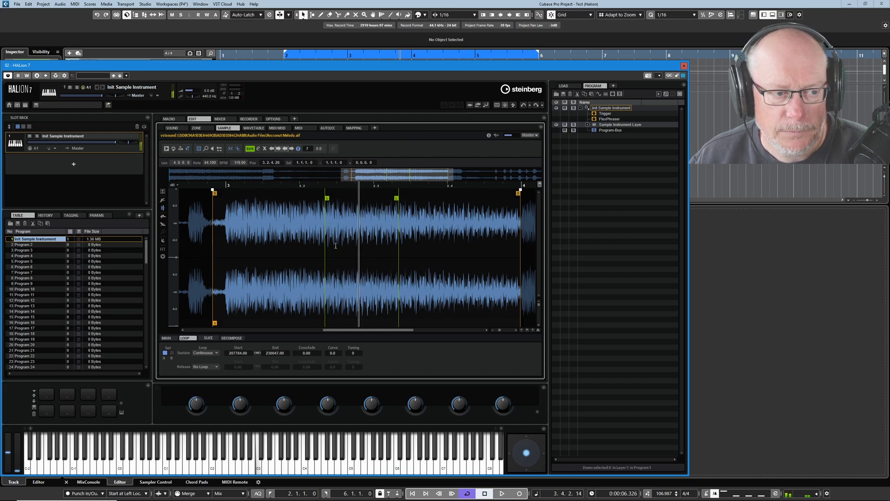
mouse_move(237, 148)
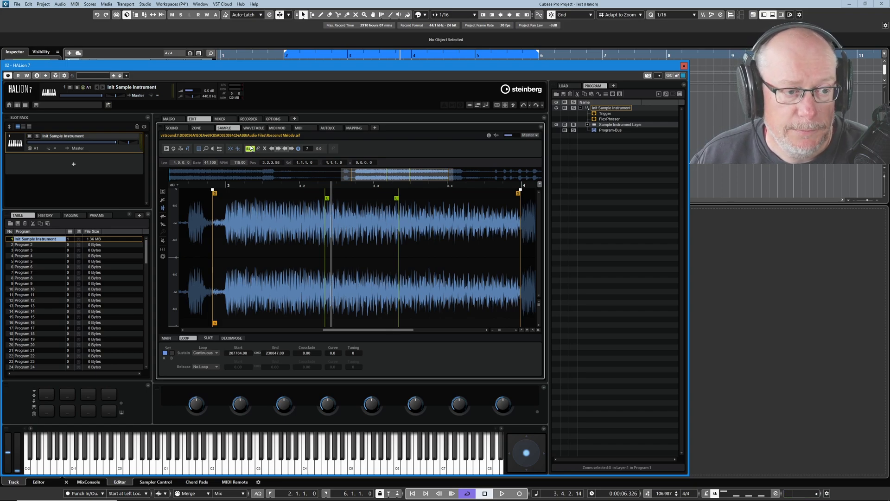
click(249, 149)
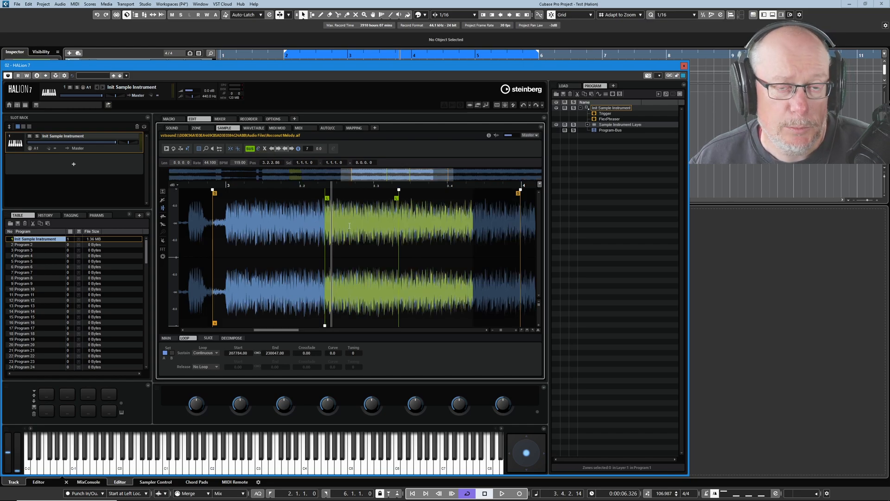
mouse_move(536, 339)
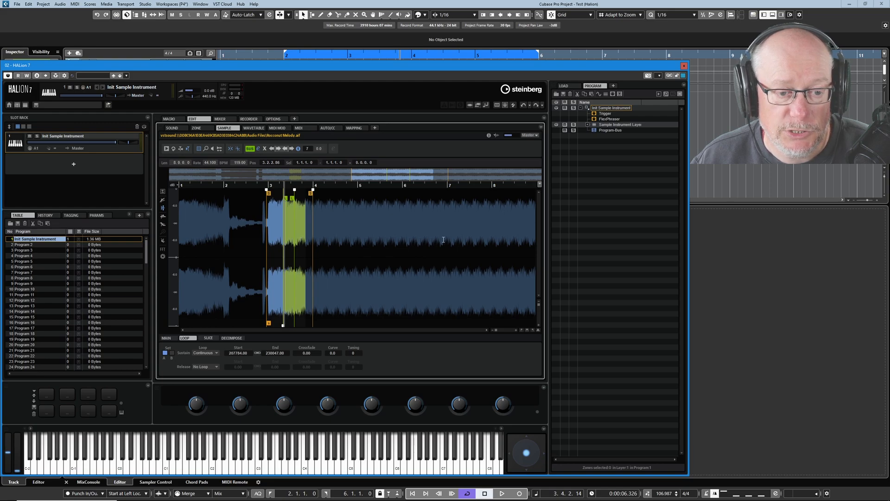
mouse_move(528, 350)
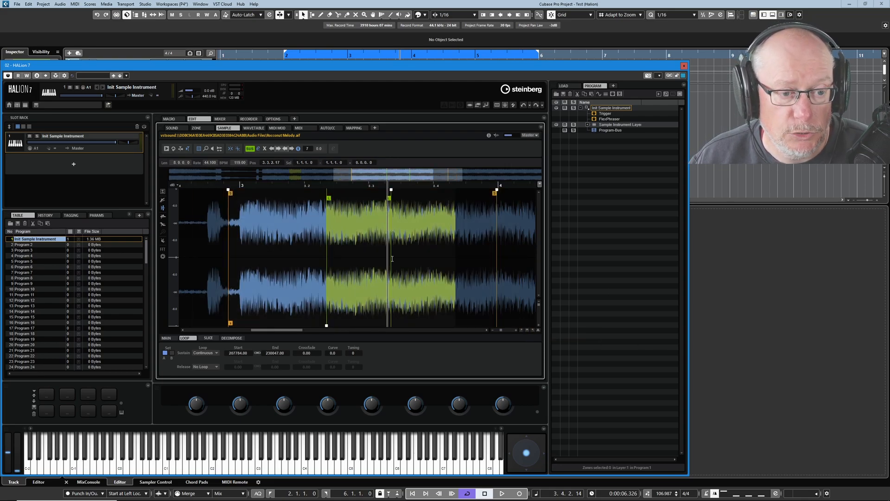
mouse_move(258, 149)
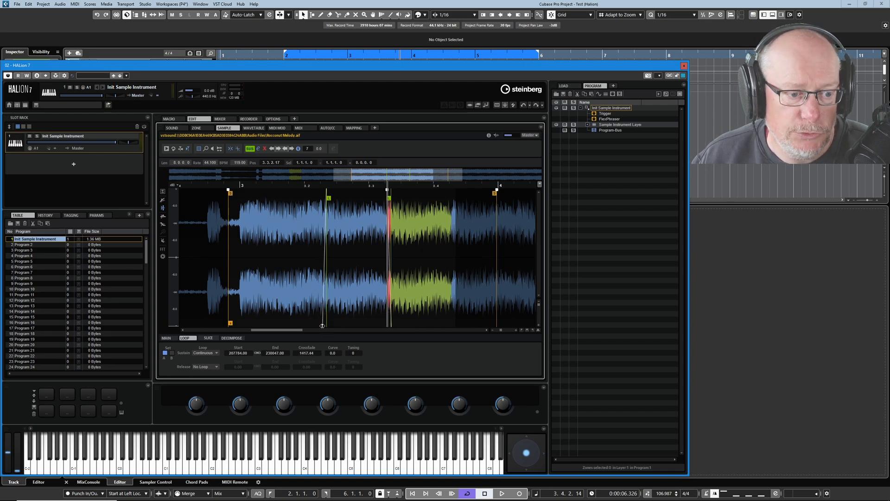
mouse_move(307, 352)
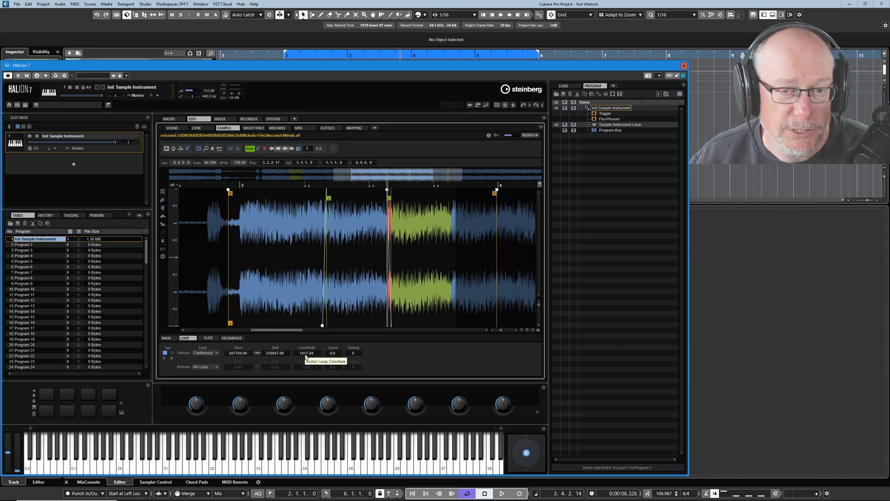
mouse_move(323, 329)
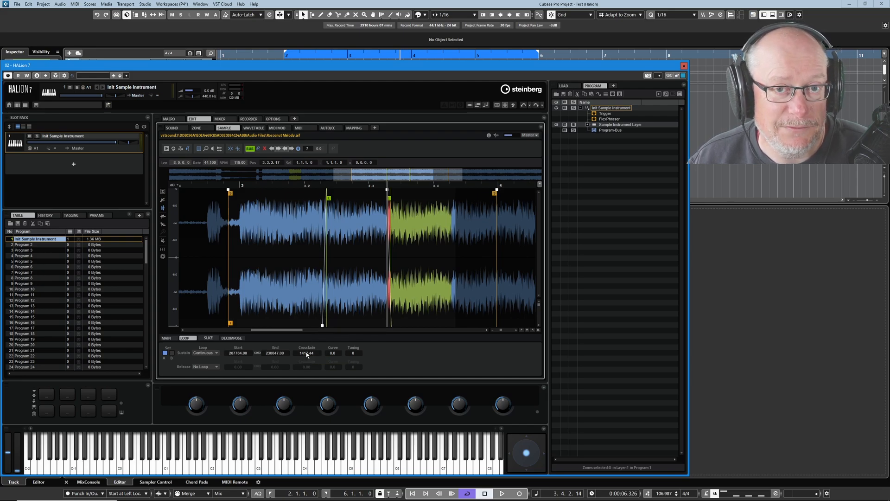
mouse_move(306, 354)
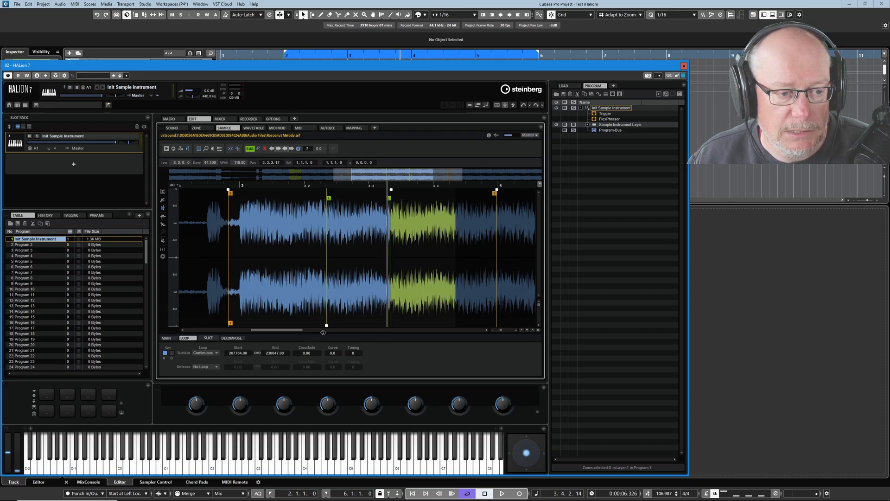
mouse_move(316, 333)
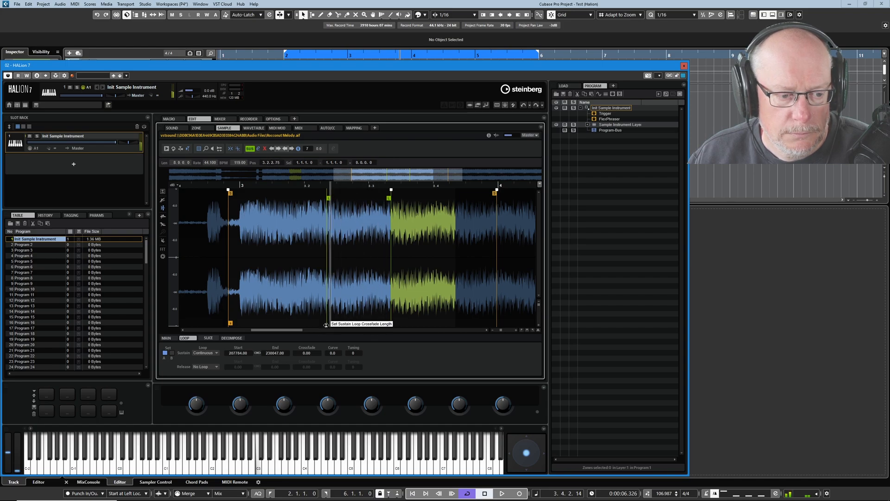
- Lengthen the sustain loop crossfade to about 3614 and move the loop start later
drag(328, 196, 392, 196)
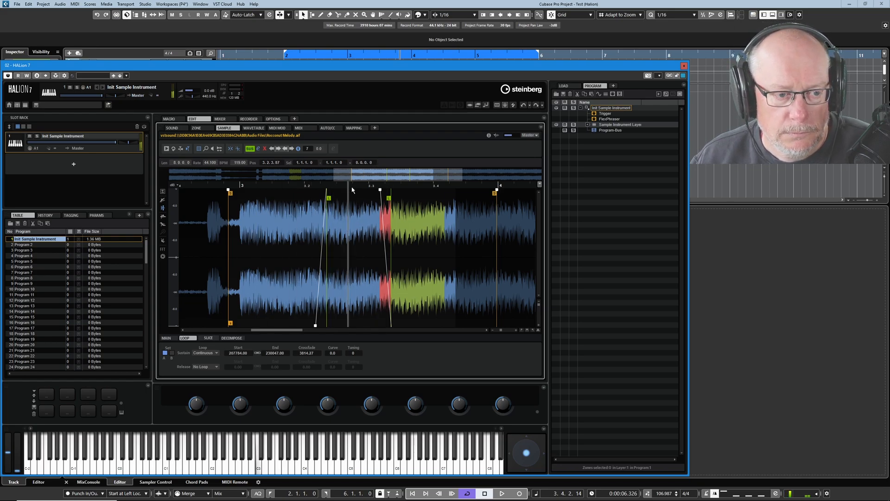
mouse_move(328, 196)
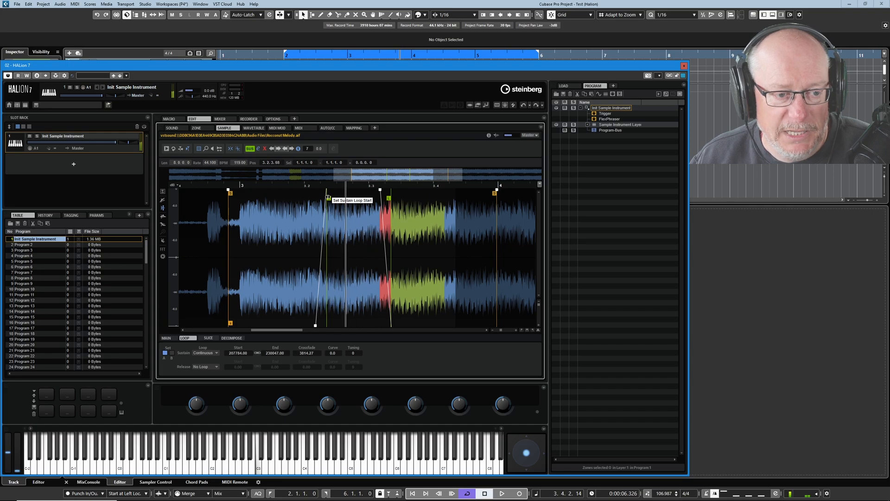
drag(328, 197, 338, 198)
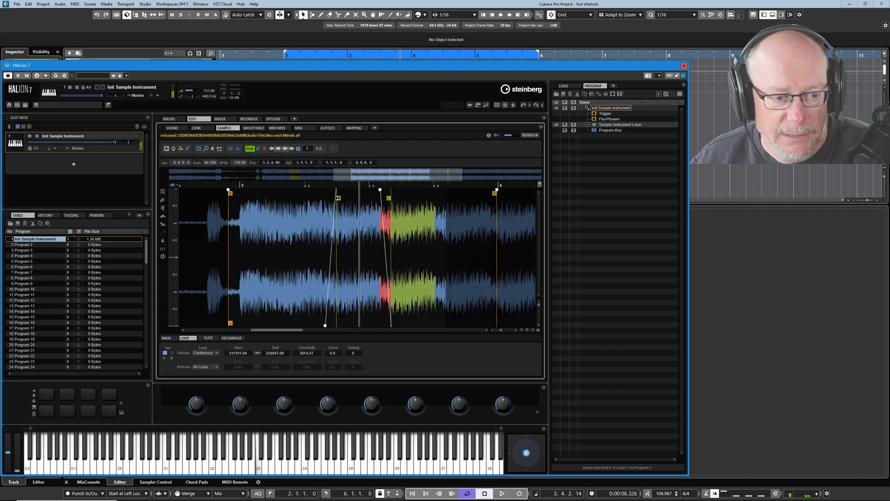
drag(337, 197, 349, 197)
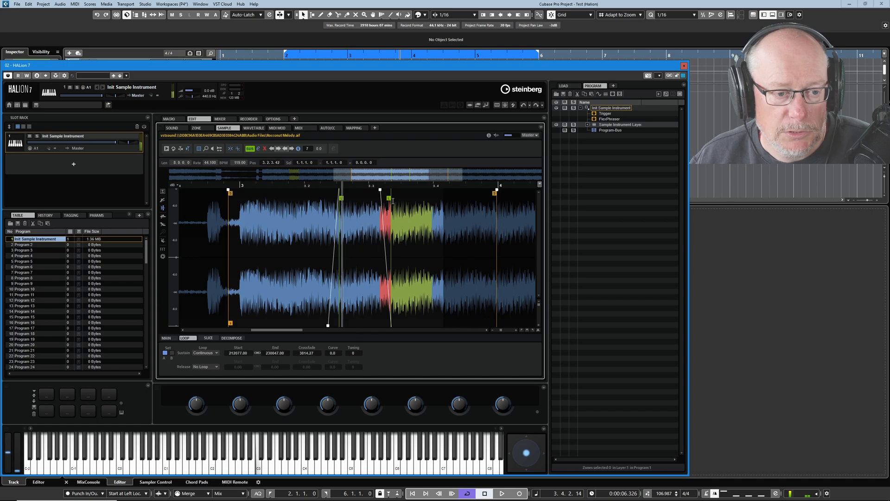
- Refine the loop to start near sample 213346 and end near 230595
drag(392, 199, 384, 199)
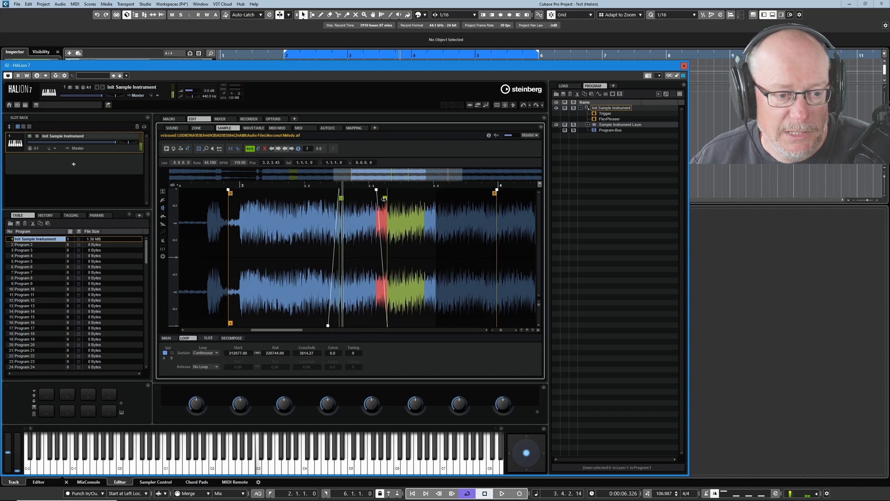
drag(384, 198, 377, 198)
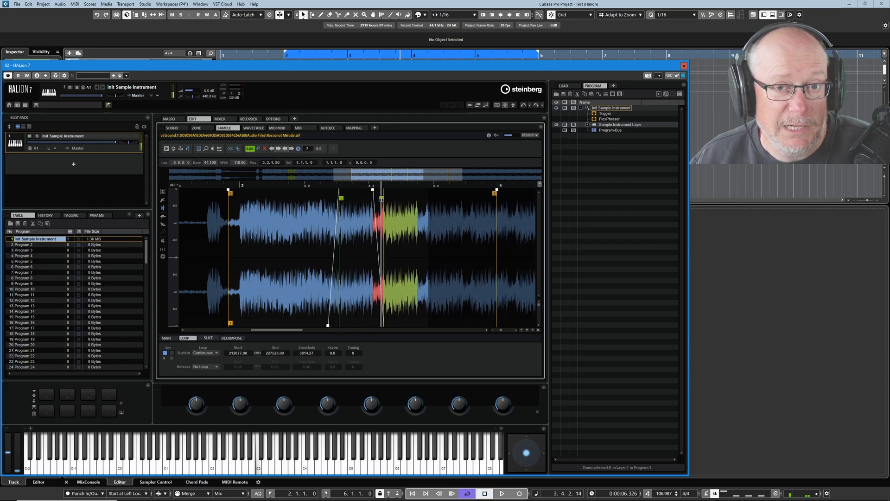
drag(382, 198, 374, 198)
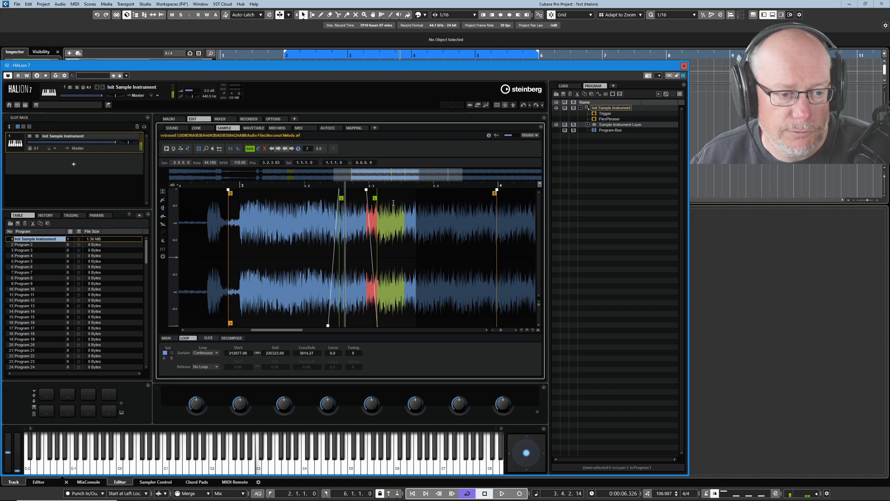
drag(376, 202, 374, 202)
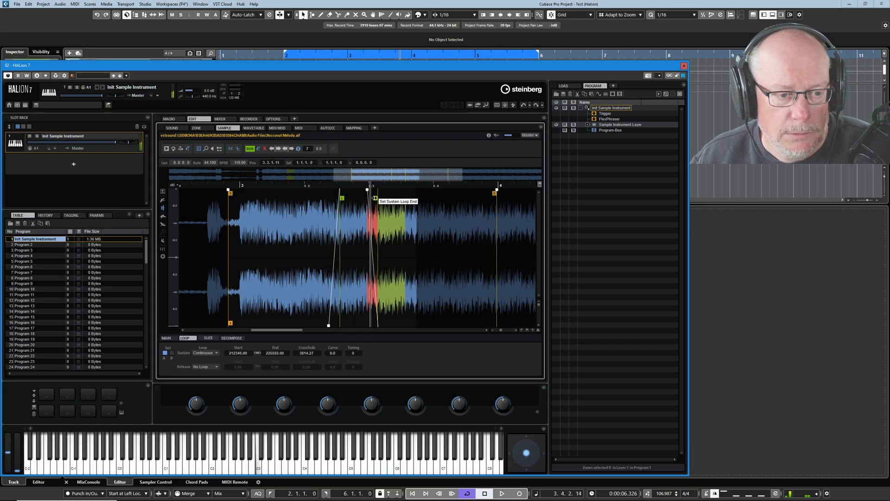
drag(371, 197, 393, 197)
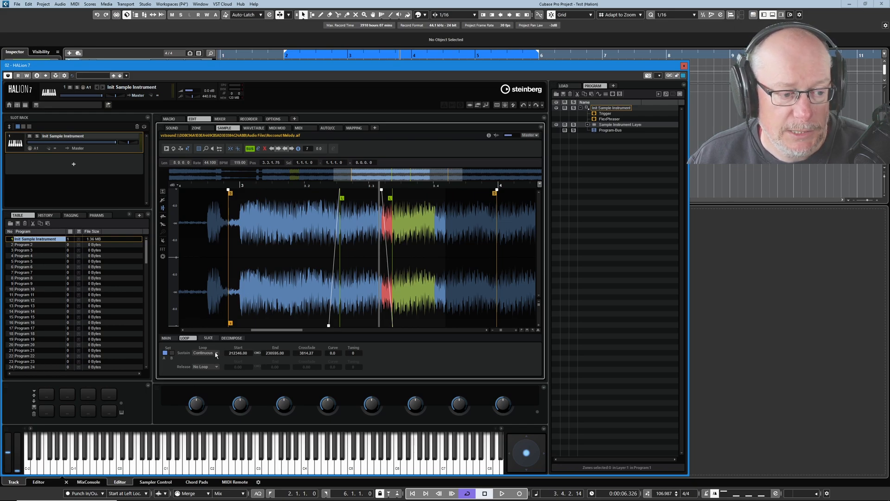
- Set the sustain loop to Alternate and retune it to roughly samples 208427–220923, crossfade near 1306
click(206, 352)
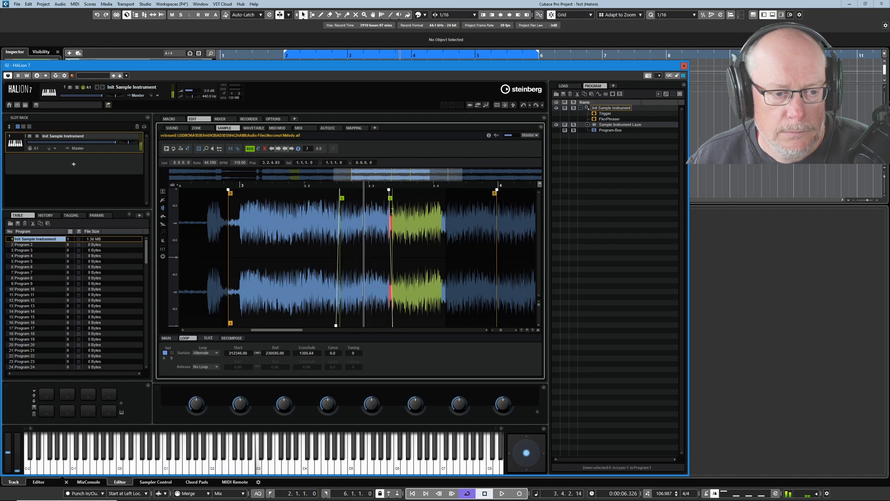
drag(390, 199, 376, 199)
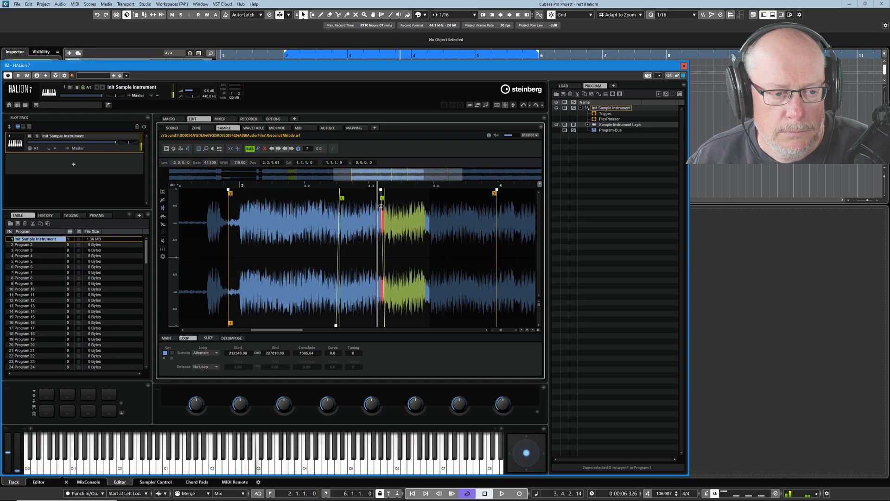
drag(381, 206, 400, 206)
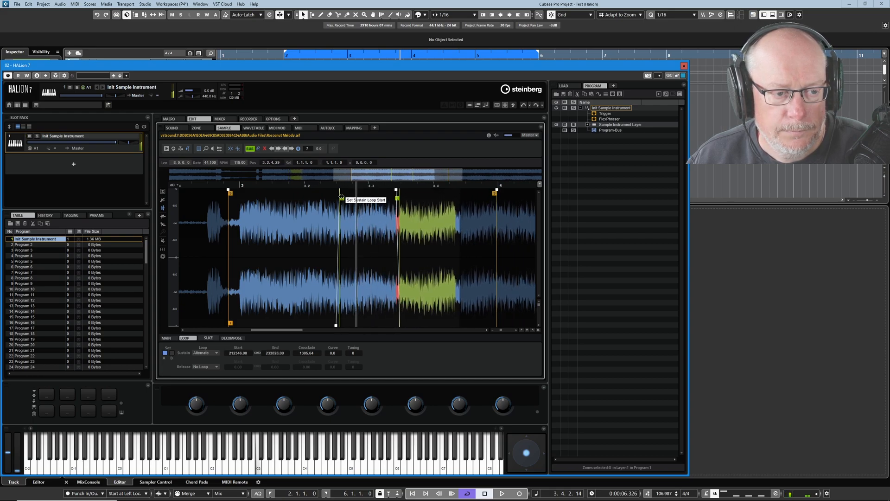
drag(341, 199, 326, 199)
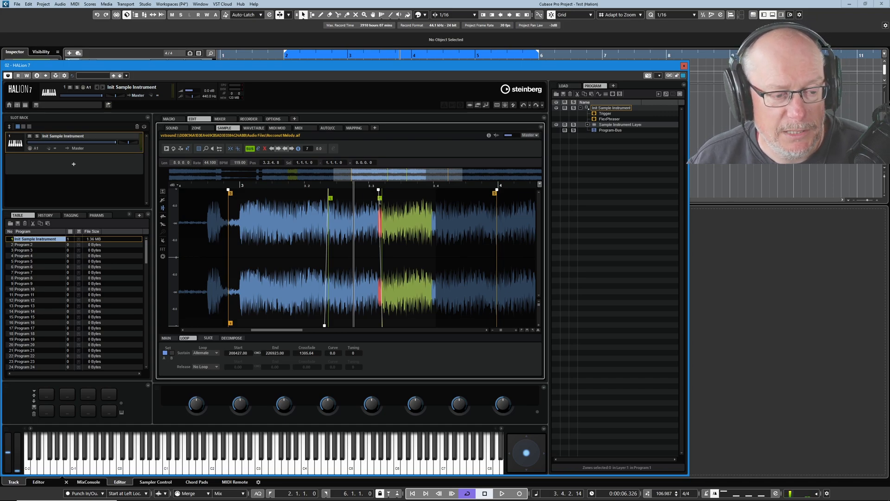
mouse_move(278, 158)
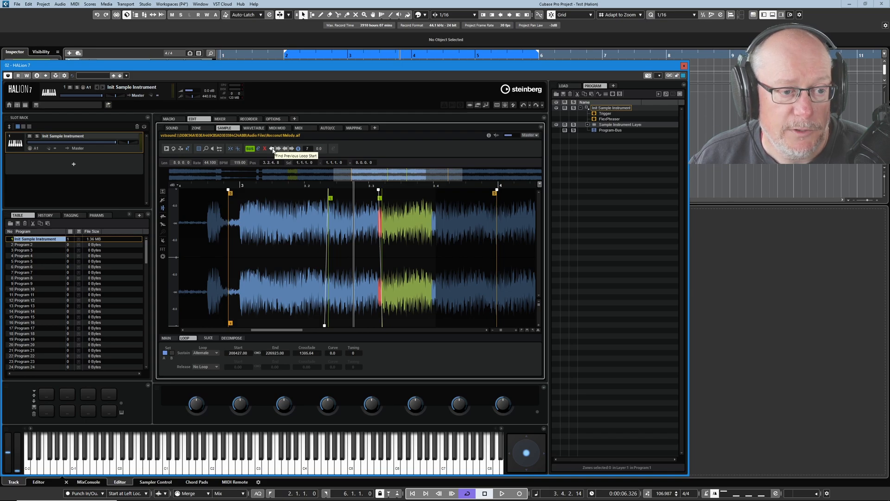
mouse_move(278, 149)
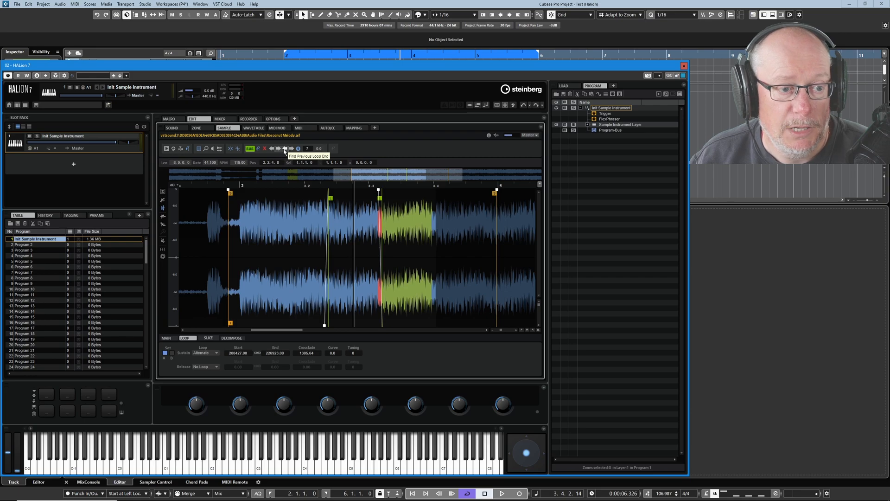
mouse_move(292, 148)
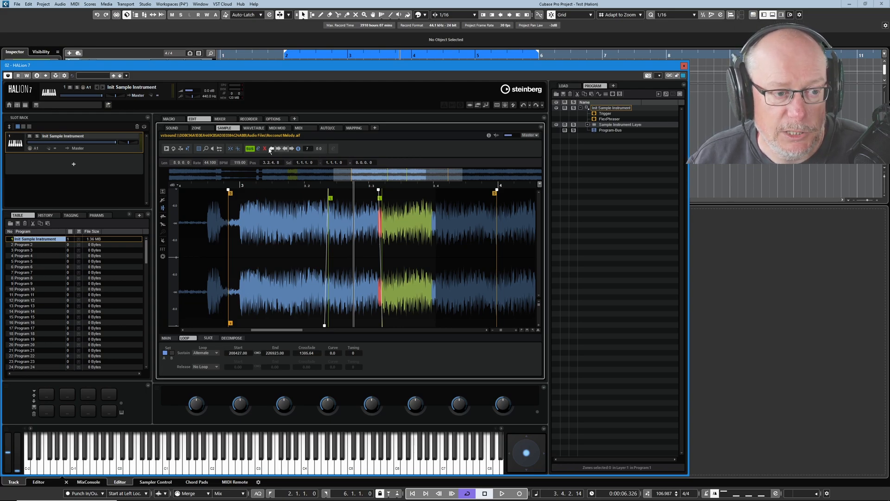
mouse_move(272, 148)
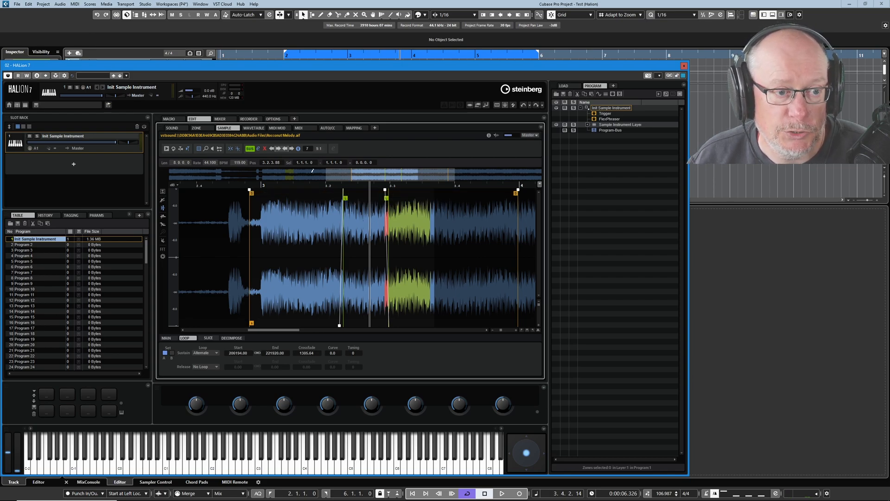
mouse_move(298, 148)
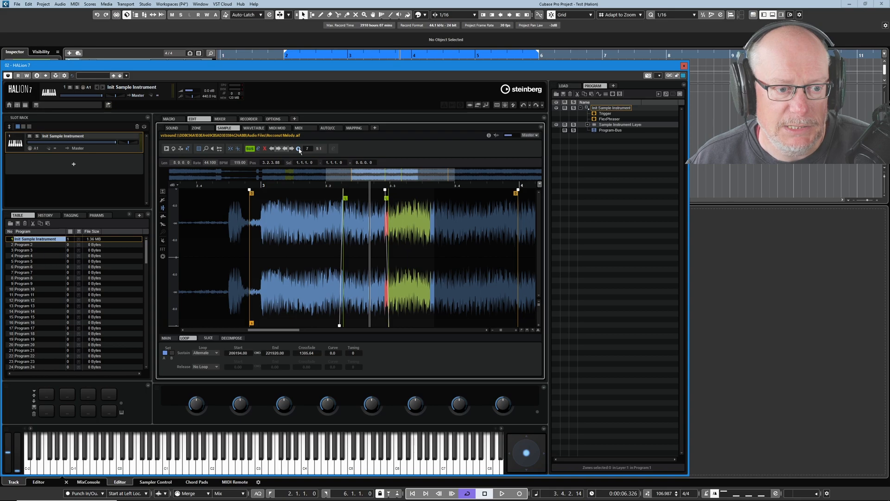
mouse_move(297, 148)
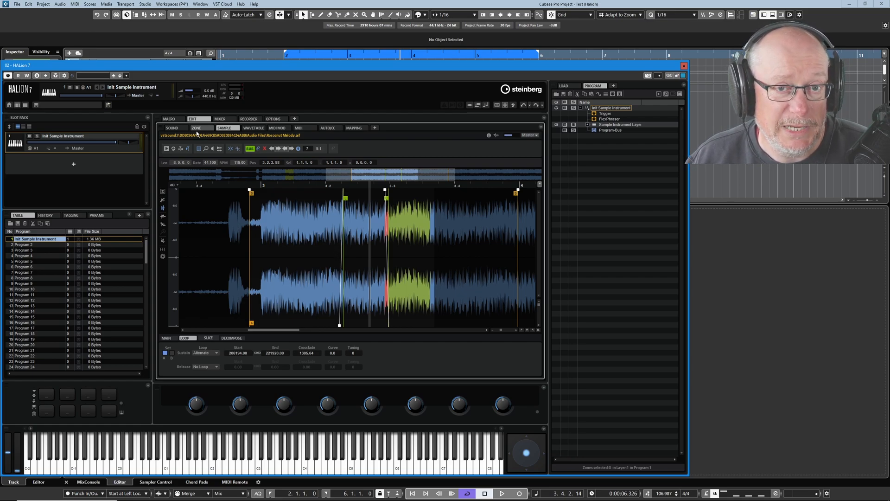
- Show the zone's amp envelope settings after refining the loop to about 209194–221920
click(201, 127)
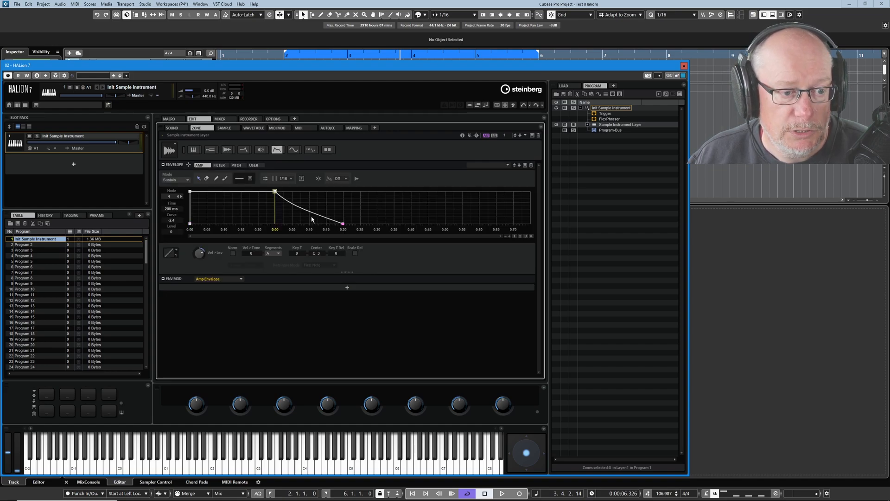
- Extend the amp envelope release to about 1638 ms, leaving the sustain loop unchanged
drag(342, 223, 509, 223)
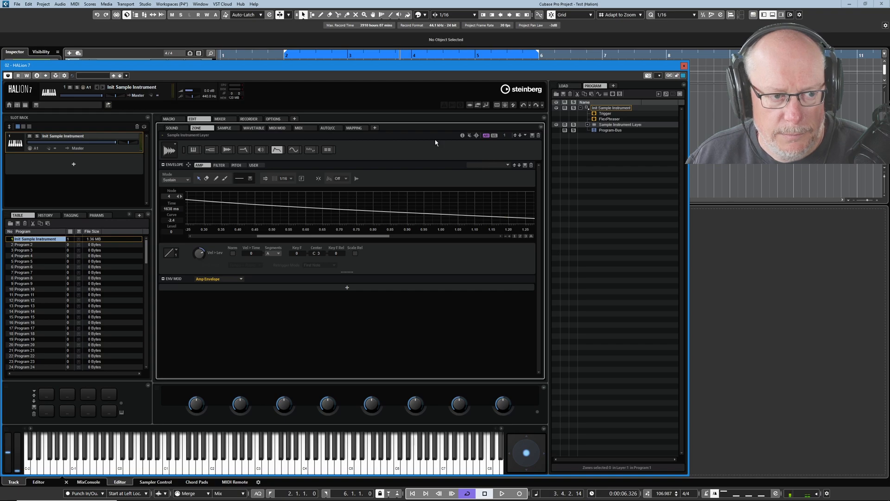
click(227, 128)
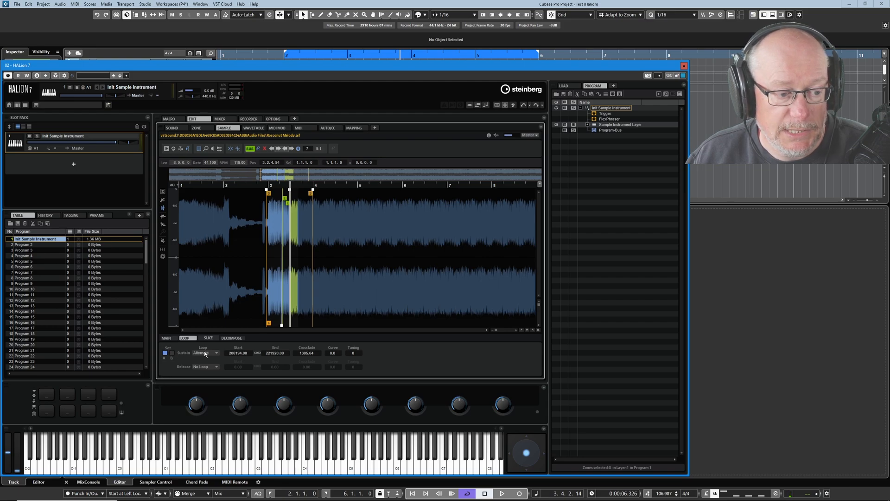
mouse_move(207, 353)
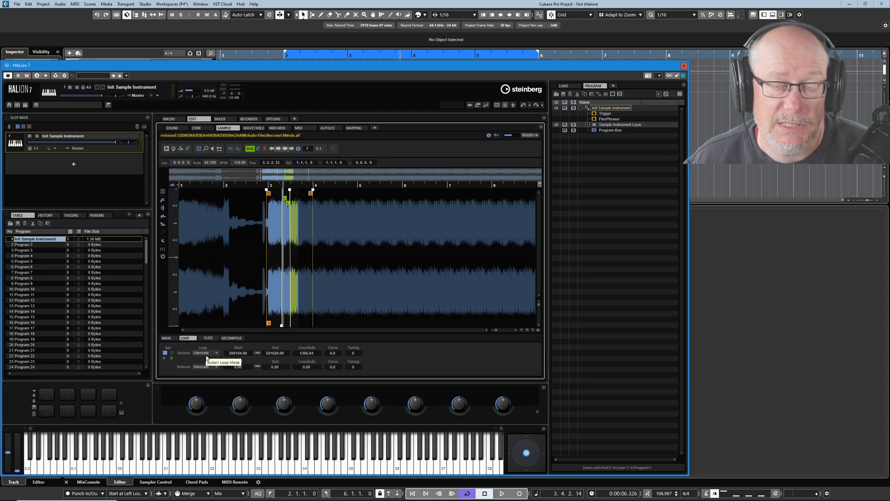
- Set the sustain loop mode to Alt Until Rel
click(205, 352)
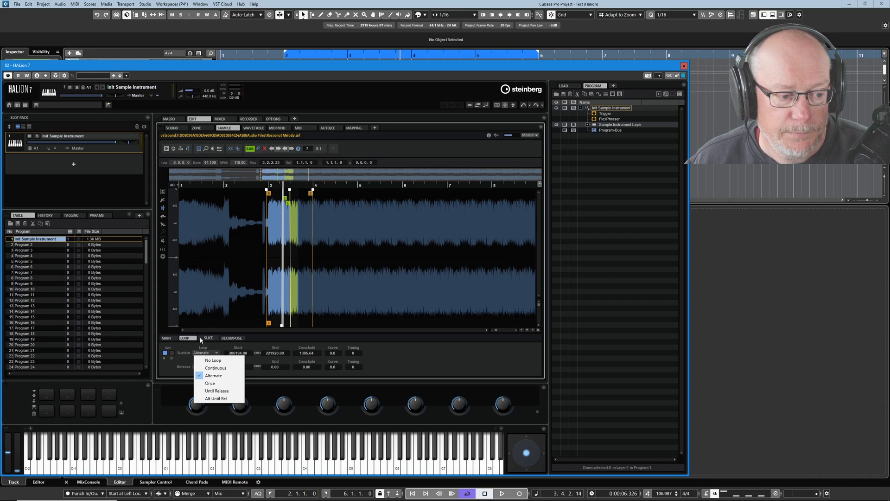
mouse_move(215, 399)
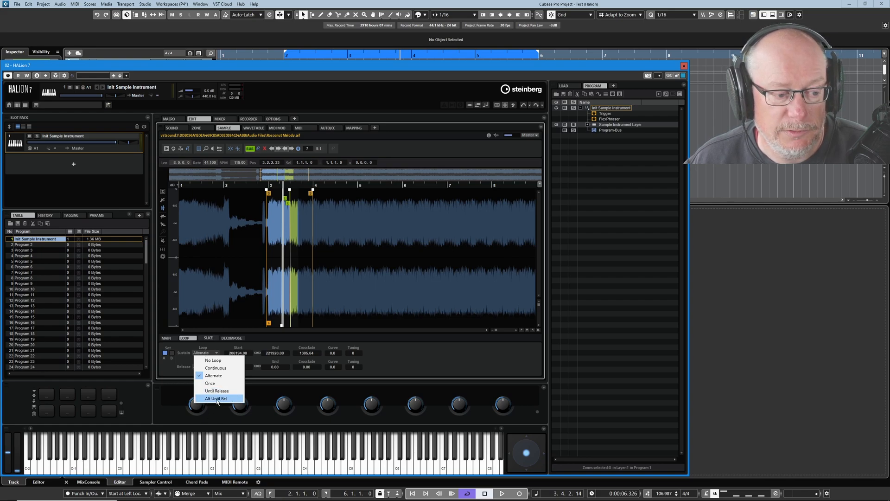
click(216, 398)
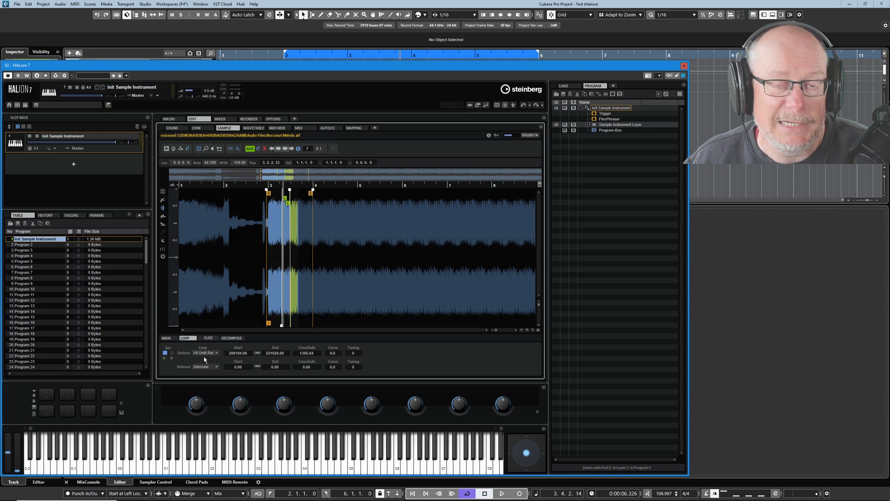
mouse_move(217, 378)
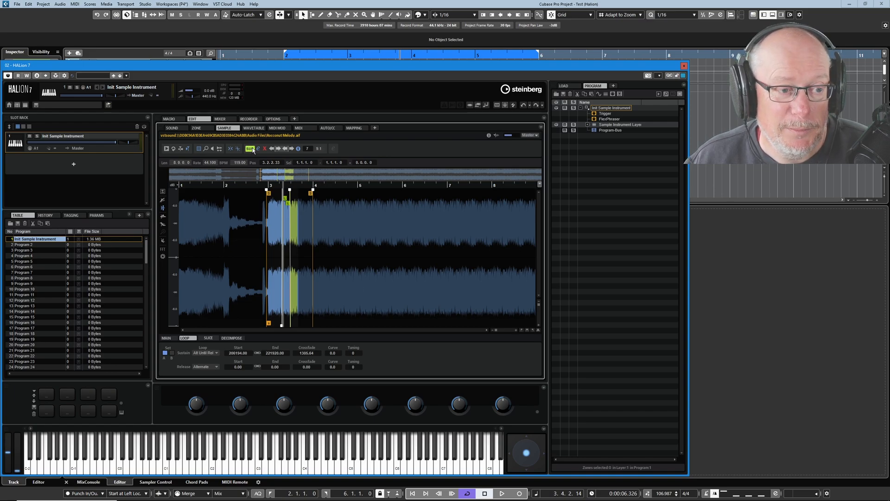
mouse_move(250, 148)
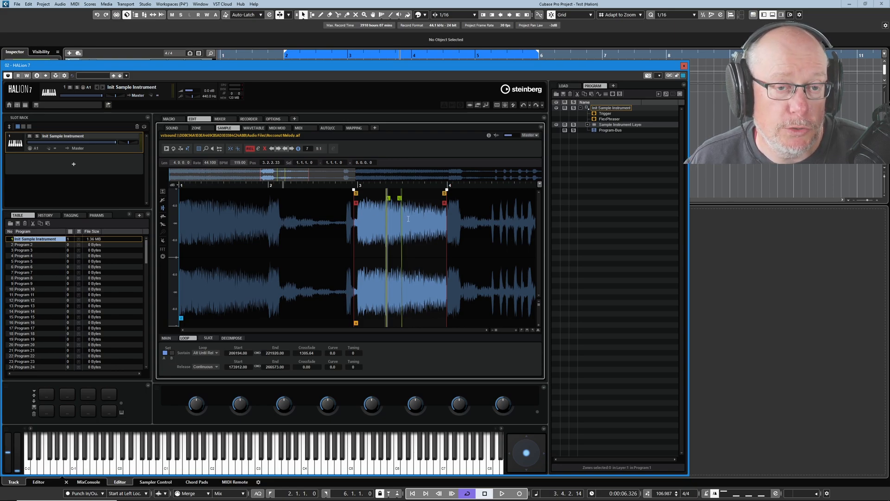
mouse_move(388, 199)
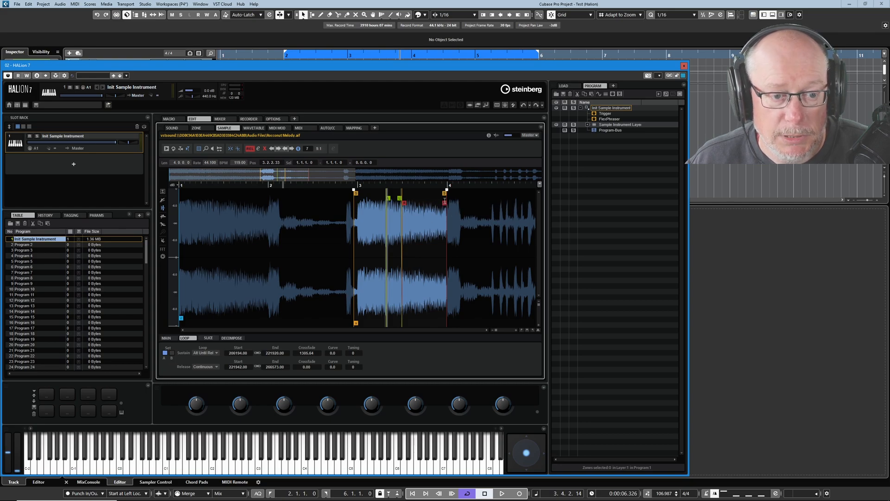
mouse_move(396, 198)
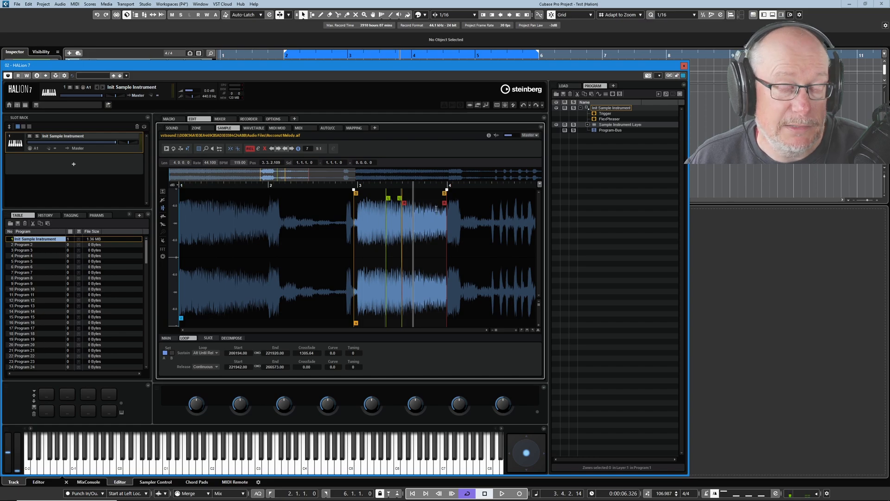
- Set the release loop mode to Alternate so it plays back and forth
click(205, 366)
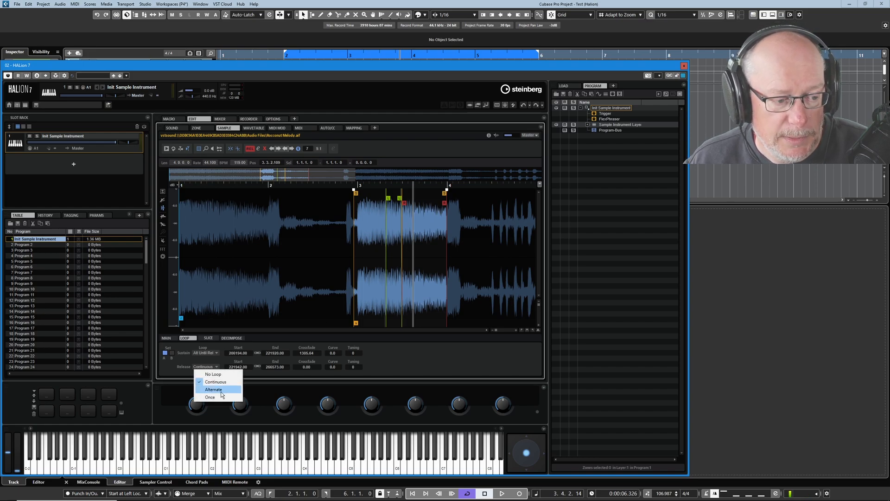
click(214, 389)
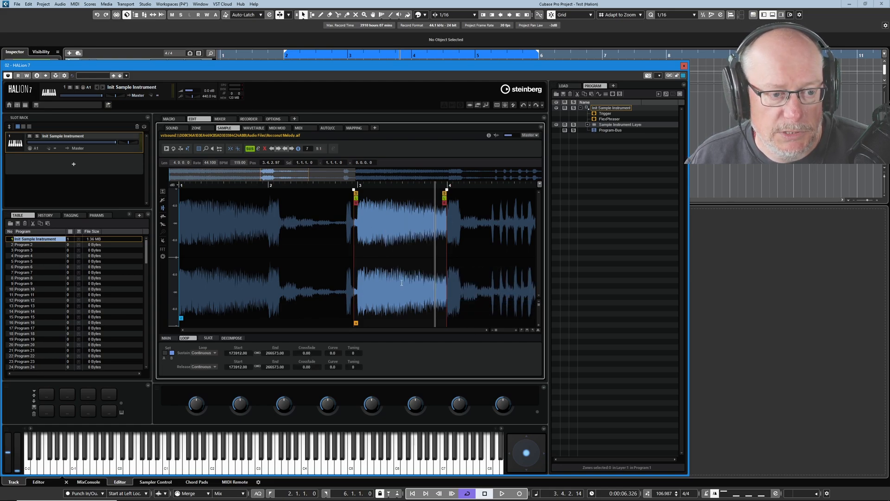
- Mark a new loop region for set B and set its sustain mode to Alt Until Rel
drag(356, 195, 392, 195)
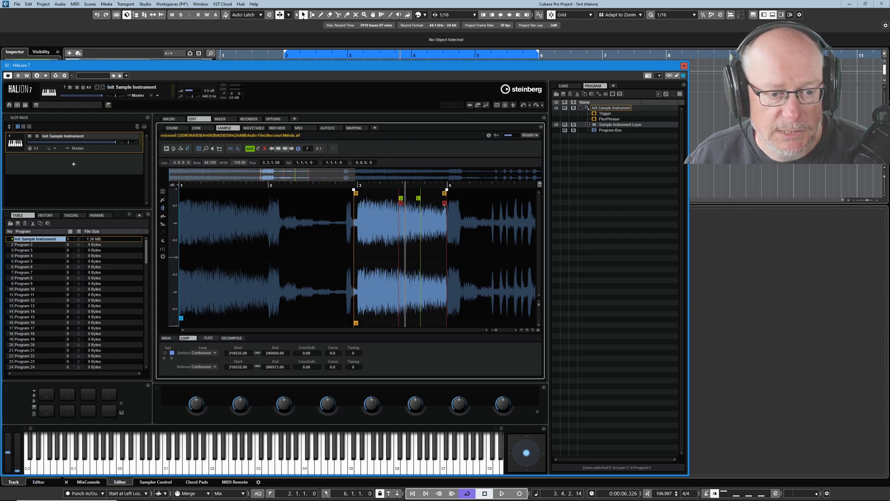
click(207, 353)
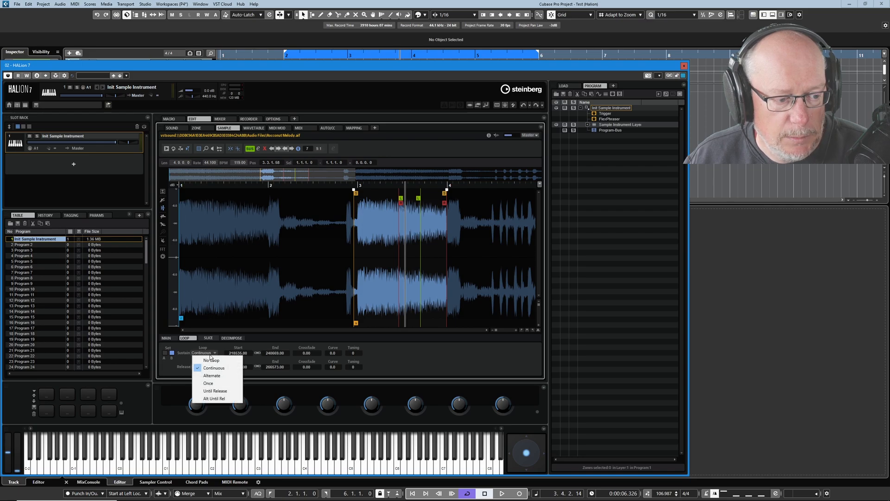
click(214, 398)
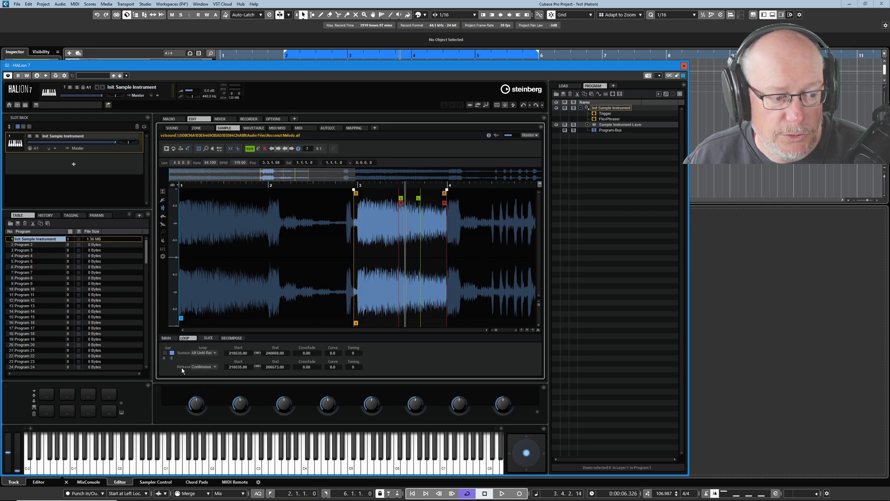
- Set loop set B's release mode to Once, then check the zone's amp envelope
click(203, 366)
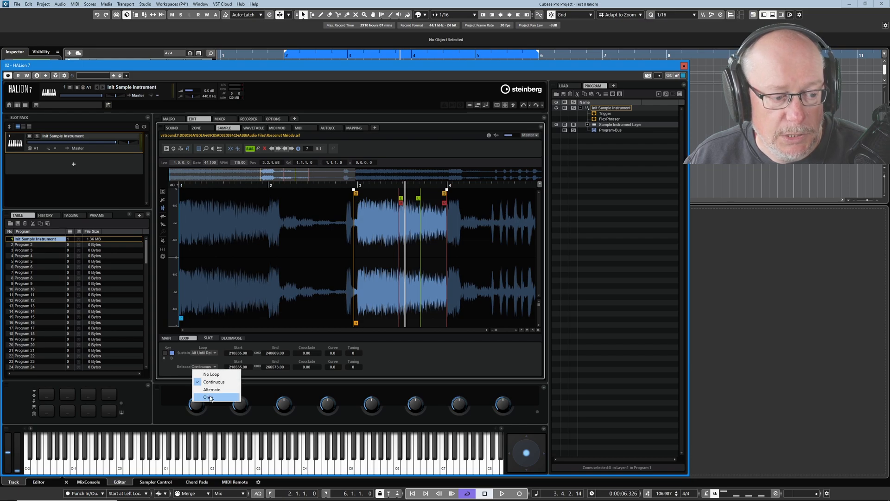
click(209, 397)
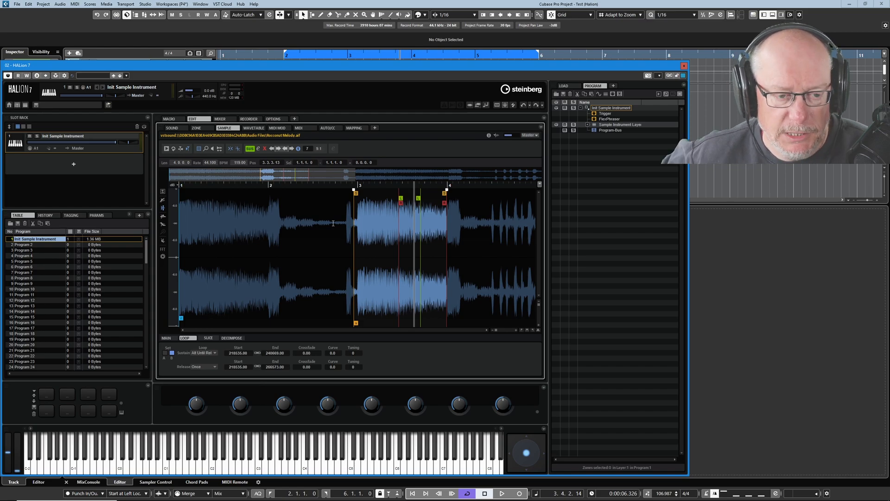
click(202, 127)
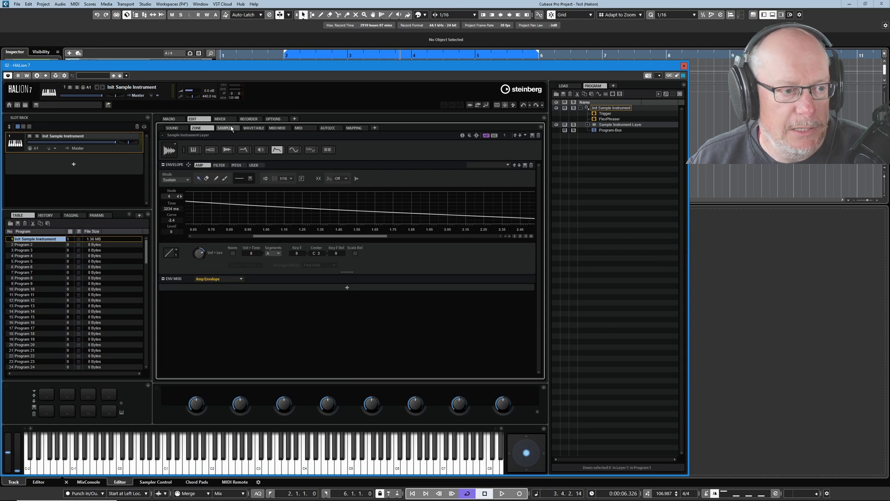
click(227, 128)
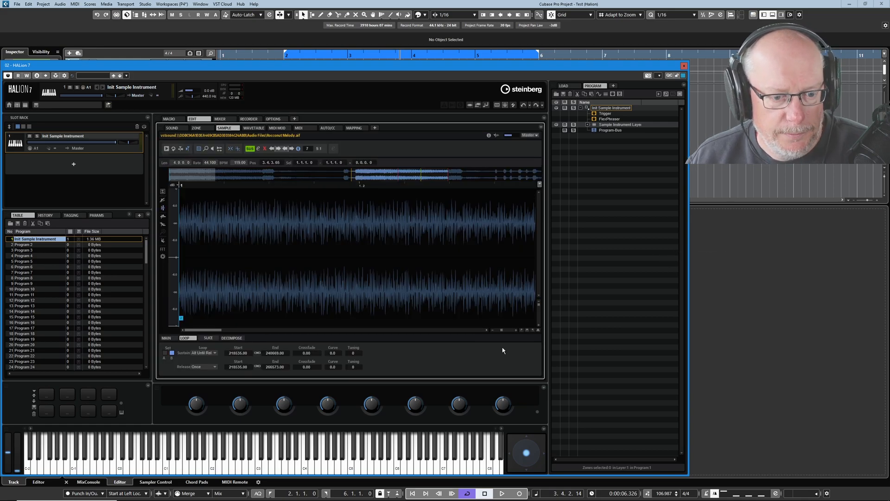